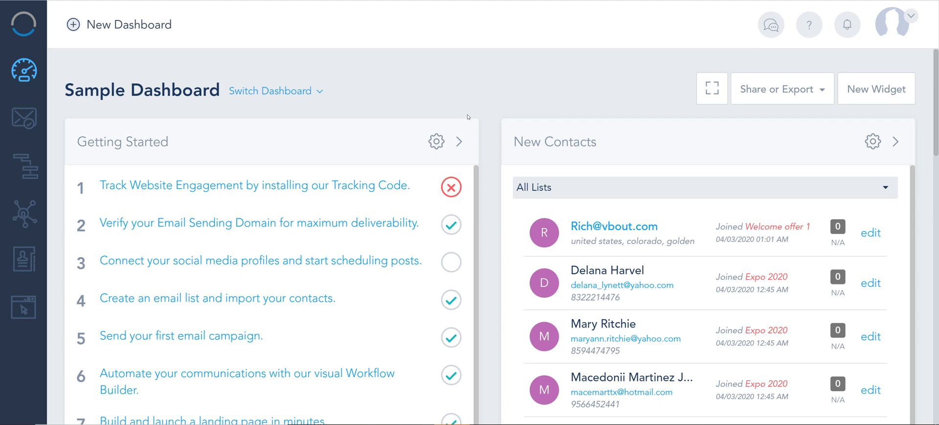
# Show the Landing Pages list and highlight the pages subdomain in the Welcome offer URL
pyautogui.click(22, 307)
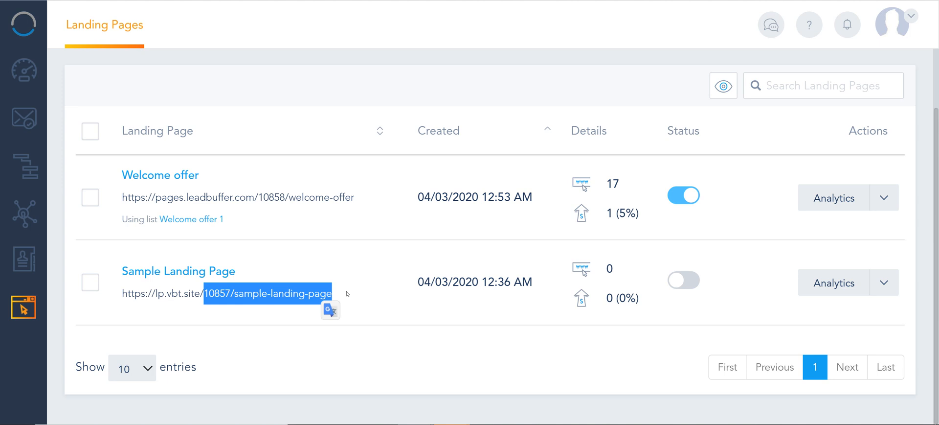
pyautogui.moveTo(187, 286)
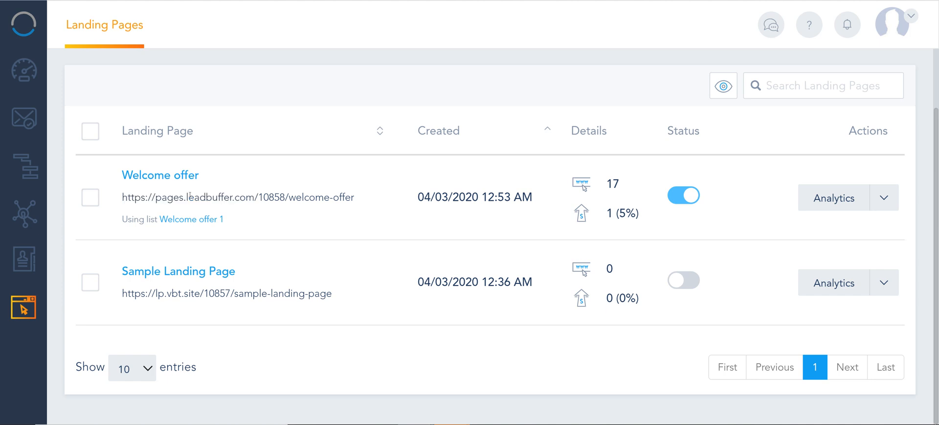
pyautogui.doubleClick(172, 197)
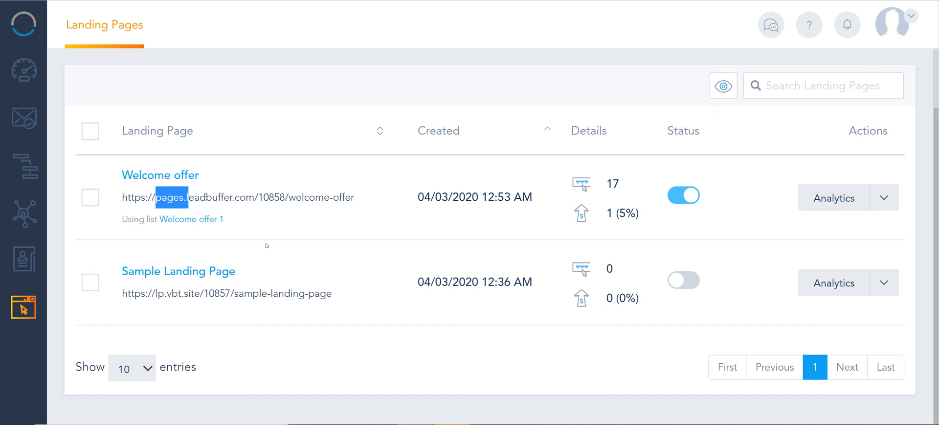
pyautogui.moveTo(905, 22)
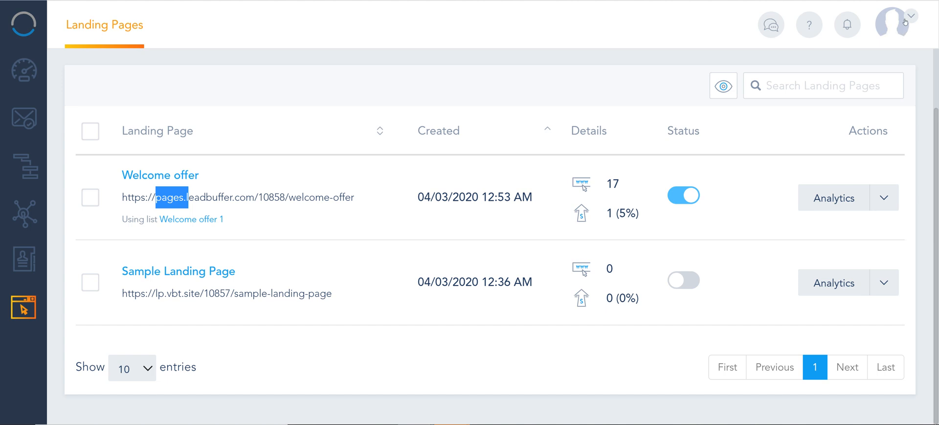
pyautogui.moveTo(703, 82)
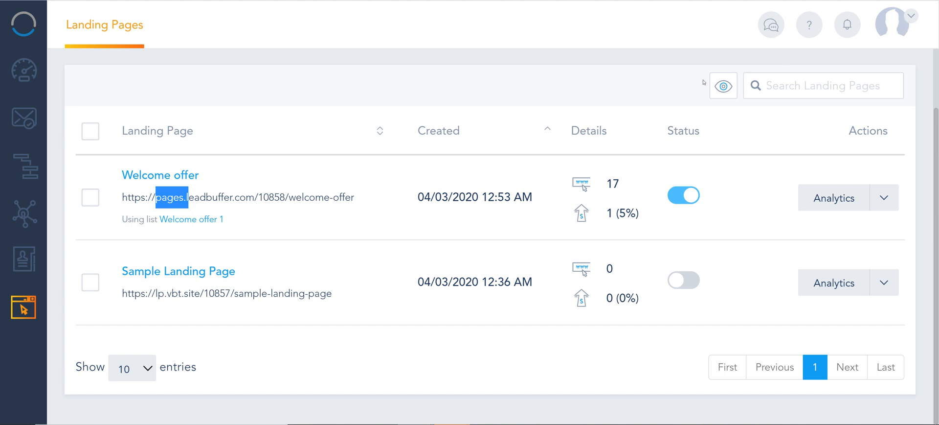
pyautogui.moveTo(279, 68)
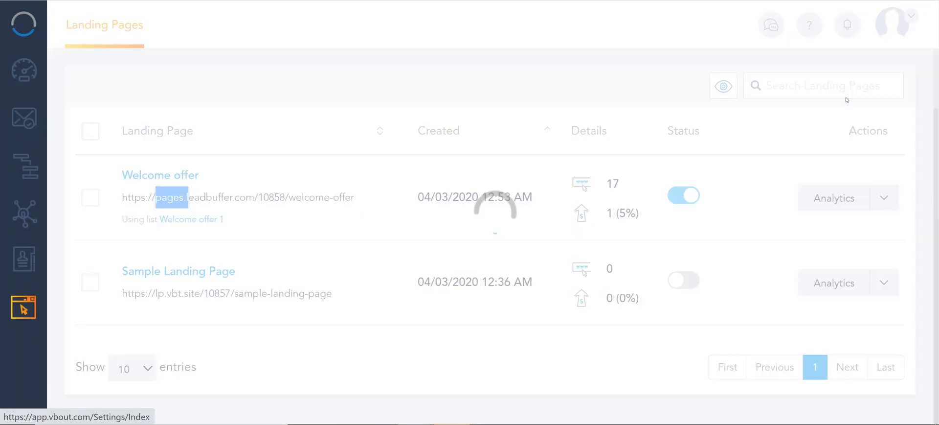
# Show Landing Page Domains settings where pages.leadbuffer.com is Configured and Secured
pyautogui.click(23, 307)
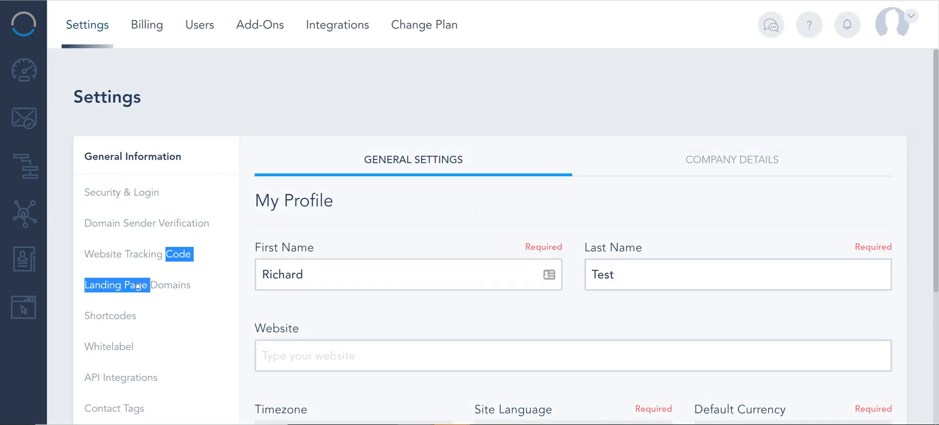
pyautogui.click(116, 285)
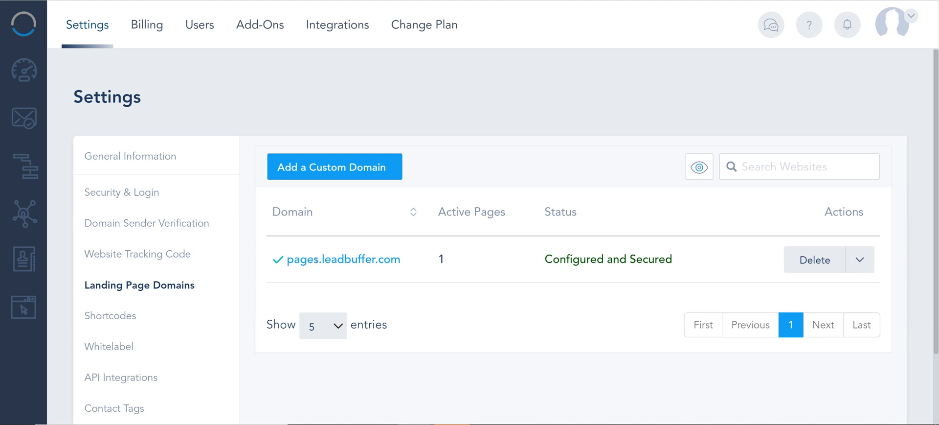
pyautogui.doubleClick(607, 258)
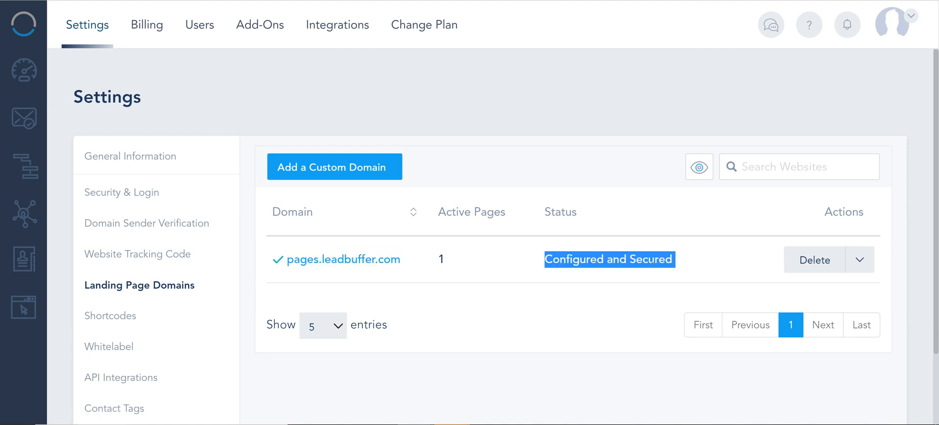
pyautogui.moveTo(461, 266)
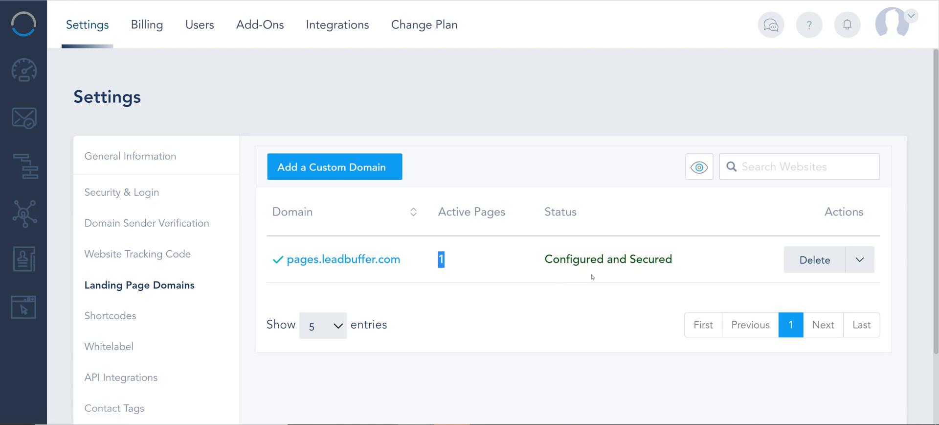
pyautogui.doubleClick(651, 258)
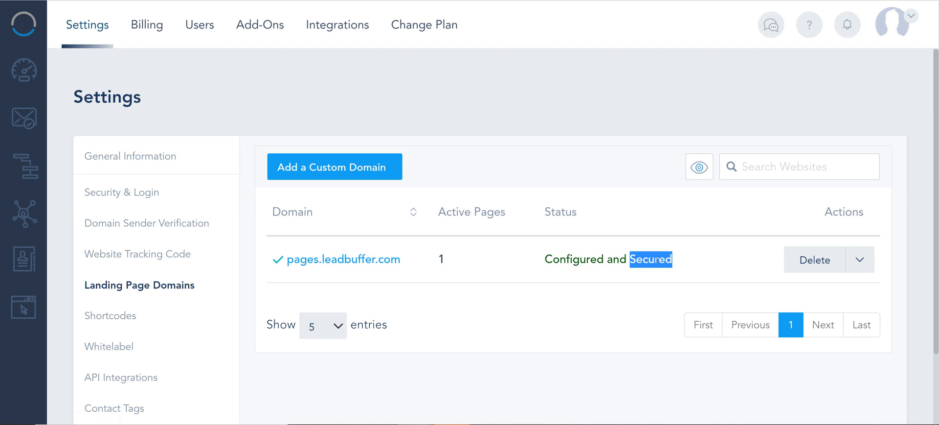
pyautogui.moveTo(626, 286)
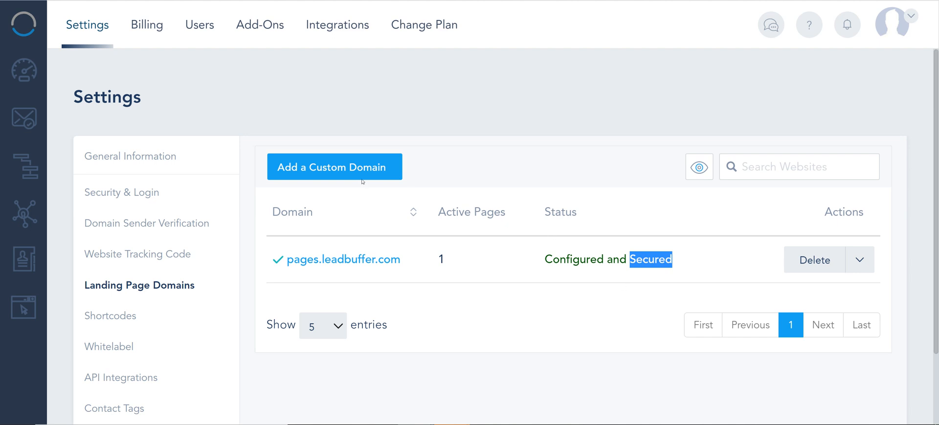
# Fill the new custom domain form with subdomain events and domain leadbuffer.com
pyautogui.click(335, 167)
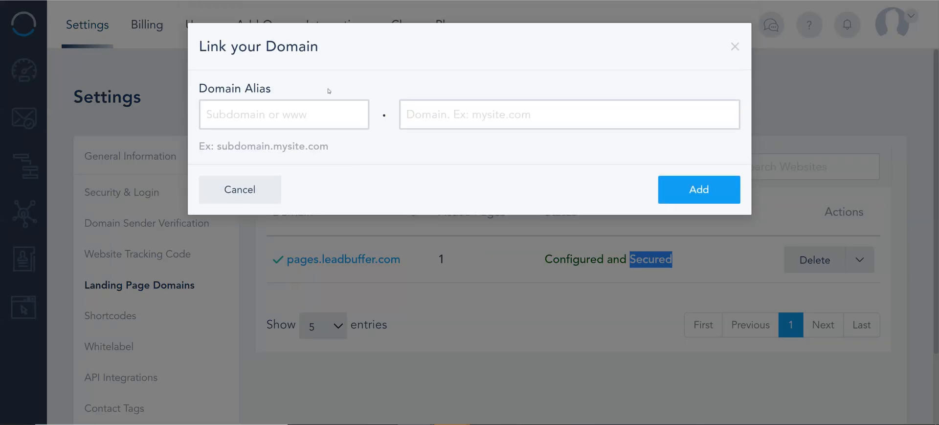
pyautogui.write('events')
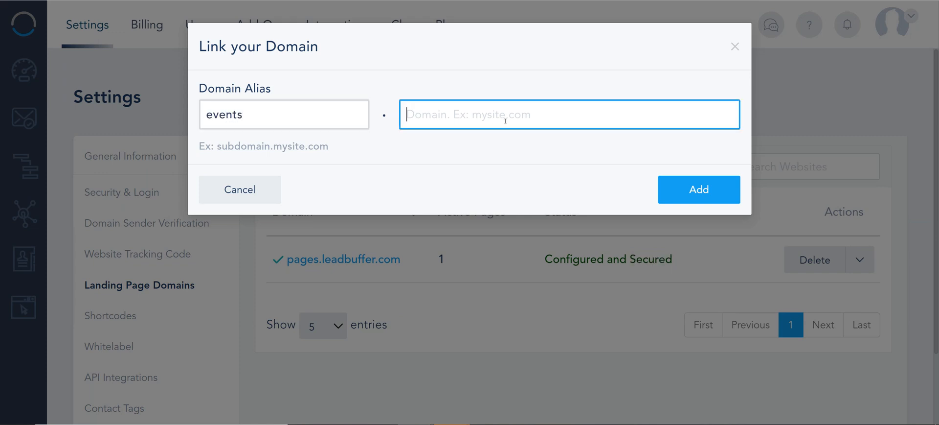
pyautogui.write('leadbuffer.com')
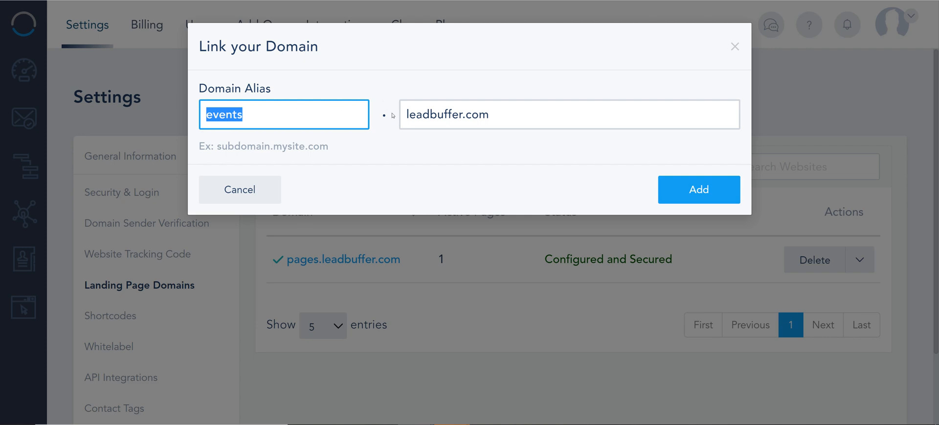
pyautogui.moveTo(362, 134)
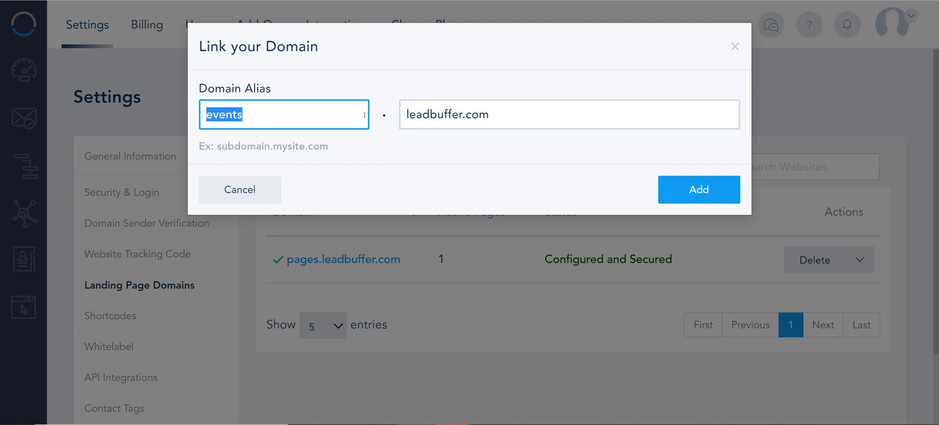
pyautogui.write('ww')
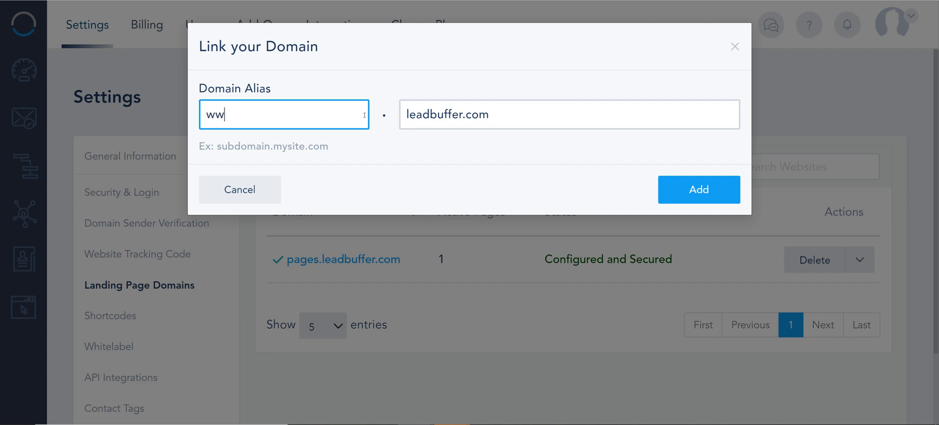
pyautogui.write('w')
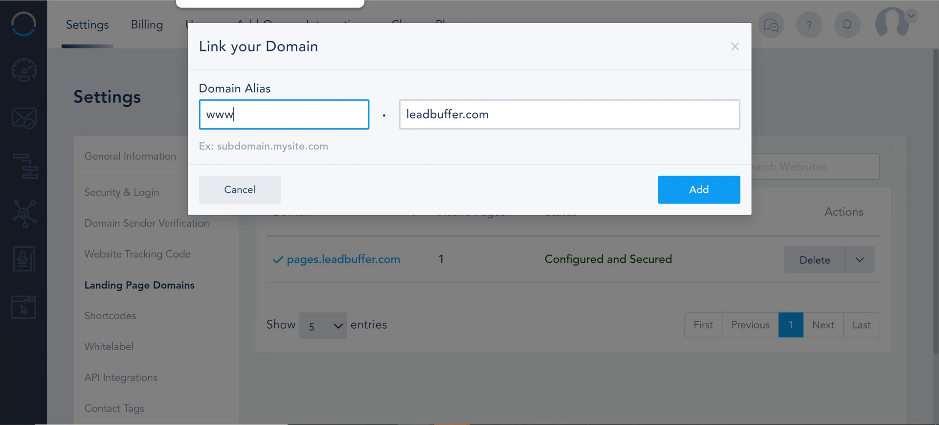
pyautogui.moveTo(768, 76)
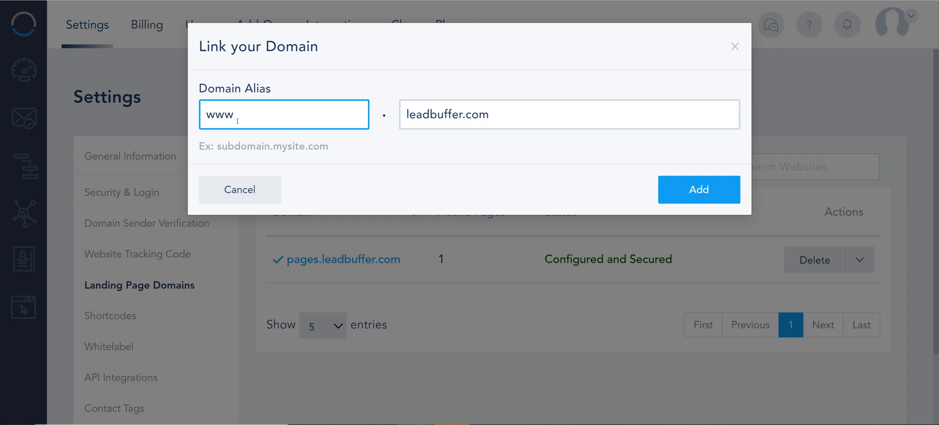
pyautogui.doubleClick(218, 115)
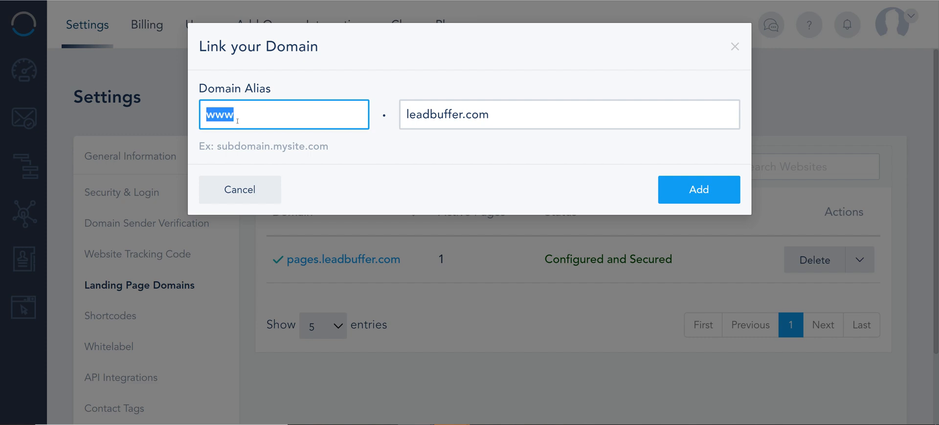
pyautogui.write('events')
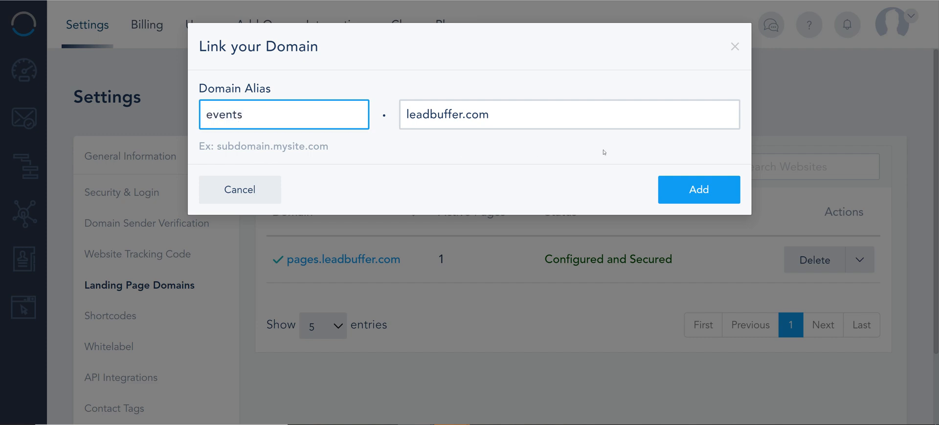
# Add events.leadbuffer.com as a domain and select its CNAME target landing.vbt.io for copying
pyautogui.click(699, 189)
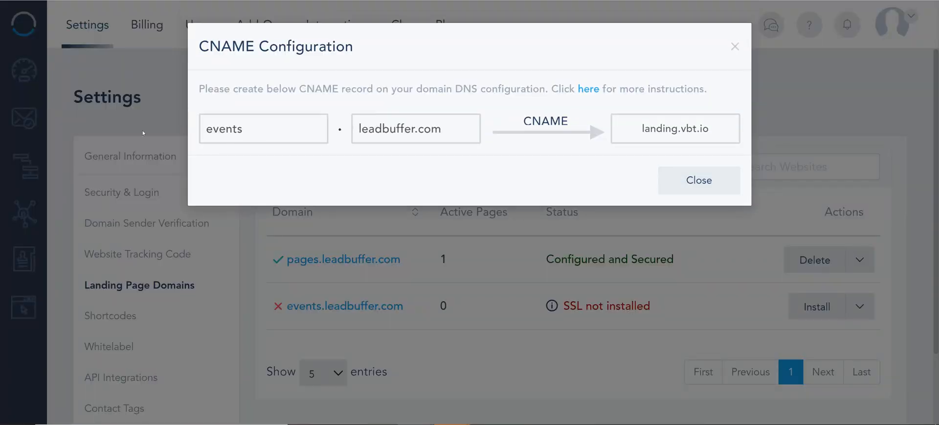
pyautogui.moveTo(375, 110)
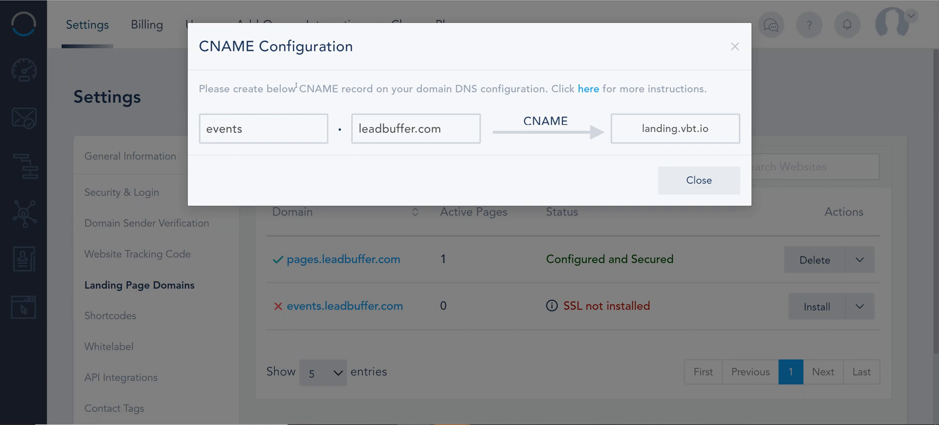
pyautogui.doubleClick(317, 89)
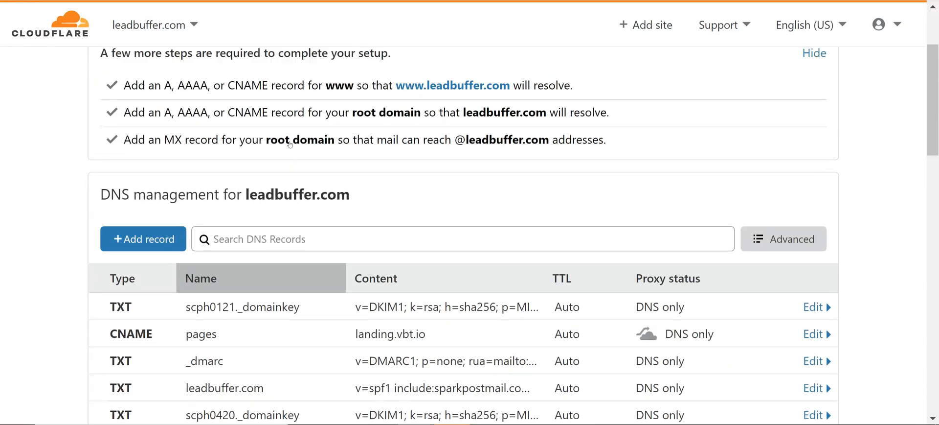
pyautogui.moveTo(145, 295)
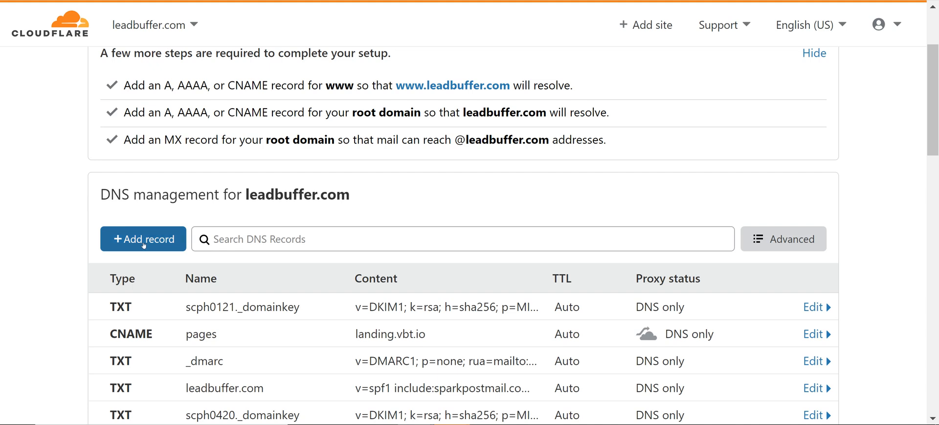
# Start a new Cloudflare CNAME record and correct its name to events
pyautogui.click(142, 239)
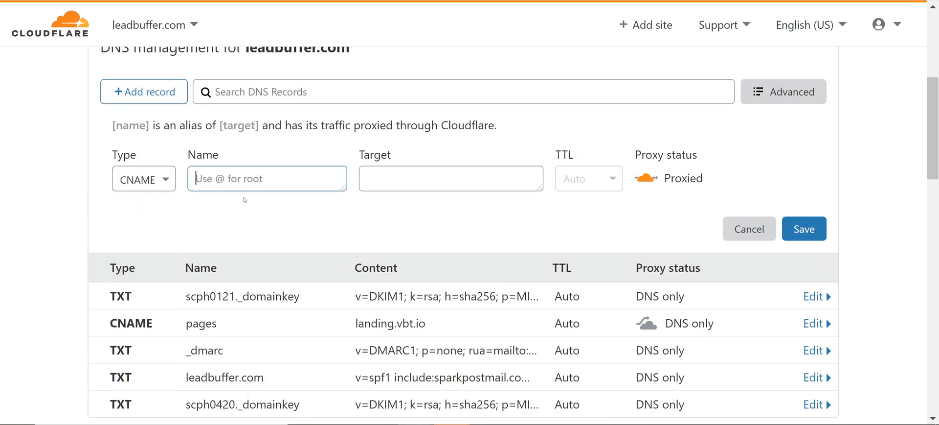
pyautogui.write('events')
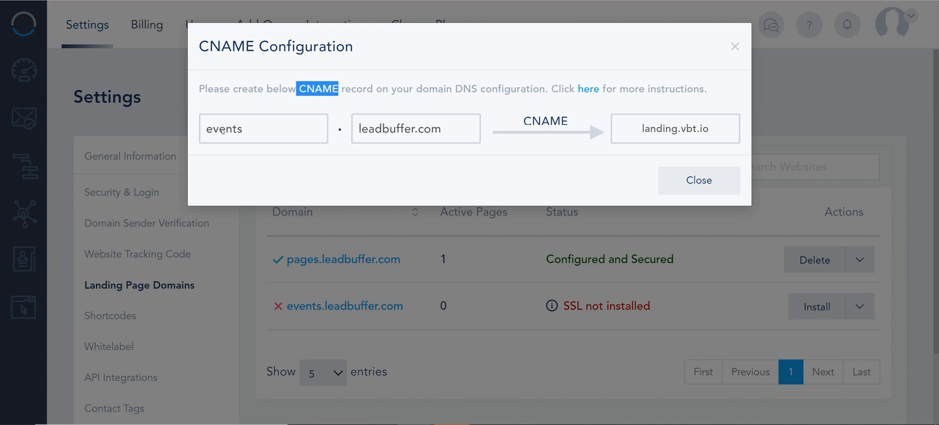
pyautogui.doubleClick(225, 128)
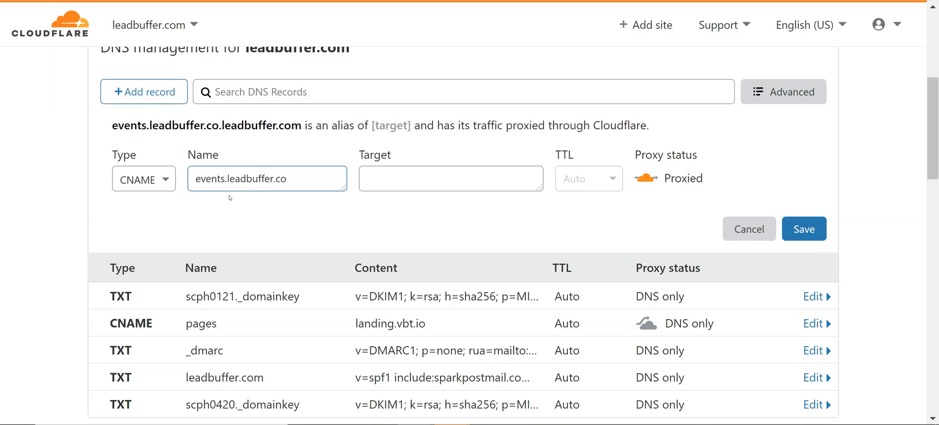
pyautogui.doubleClick(167, 126)
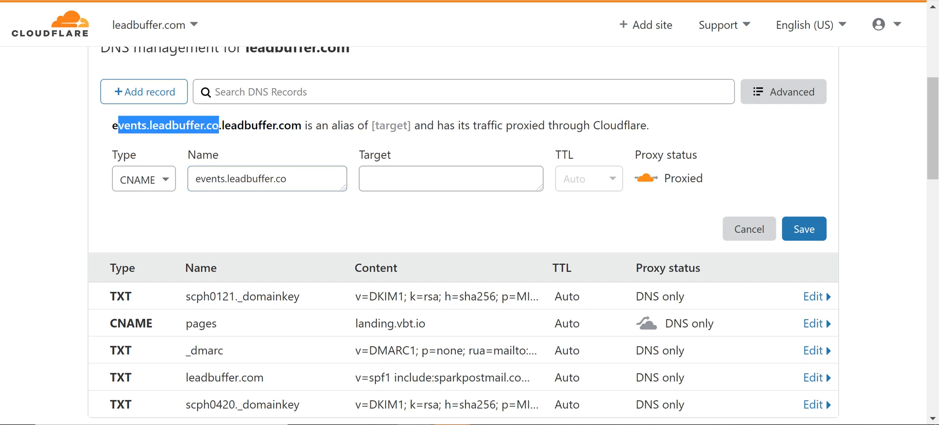
pyautogui.click(266, 178)
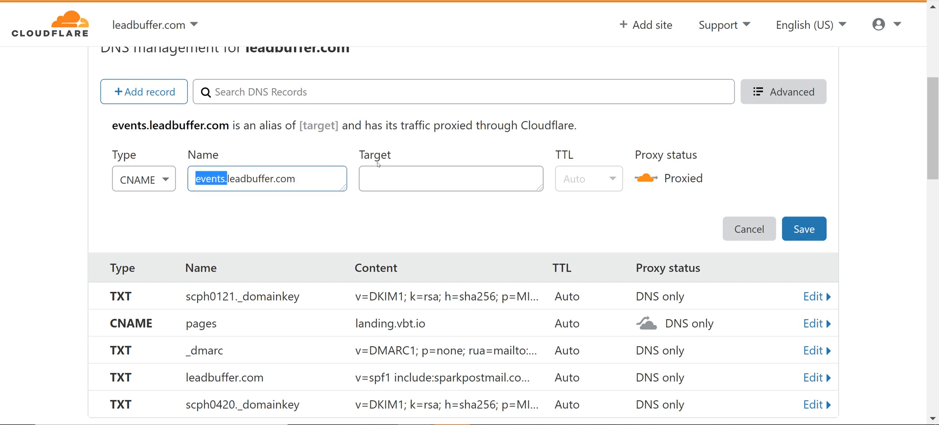
pyautogui.doubleClick(251, 178)
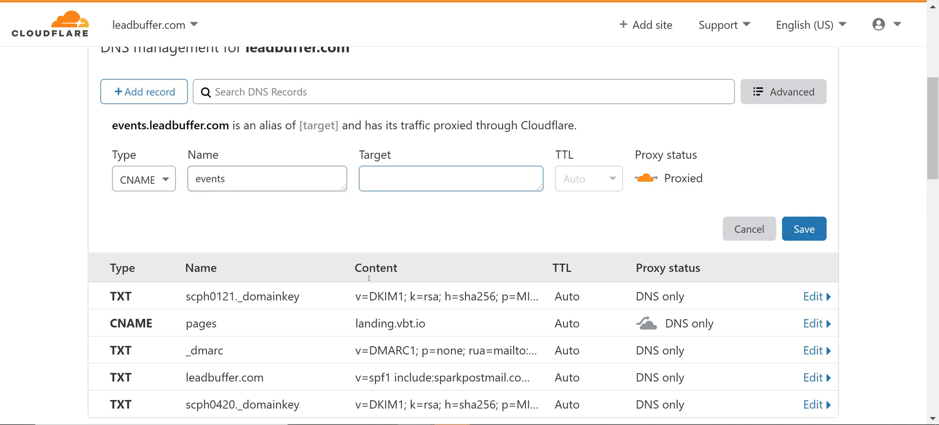
# Point the events record to landing.vbt.io and save it
pyautogui.write('landing.vb')
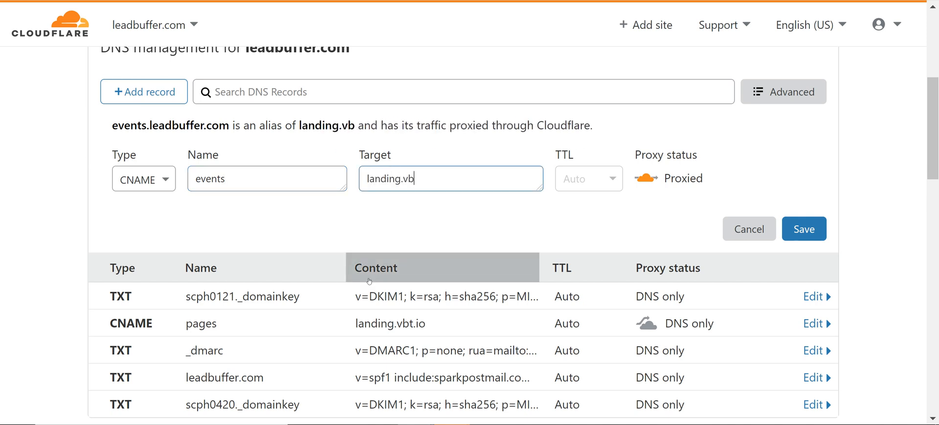
pyautogui.write('t.io')
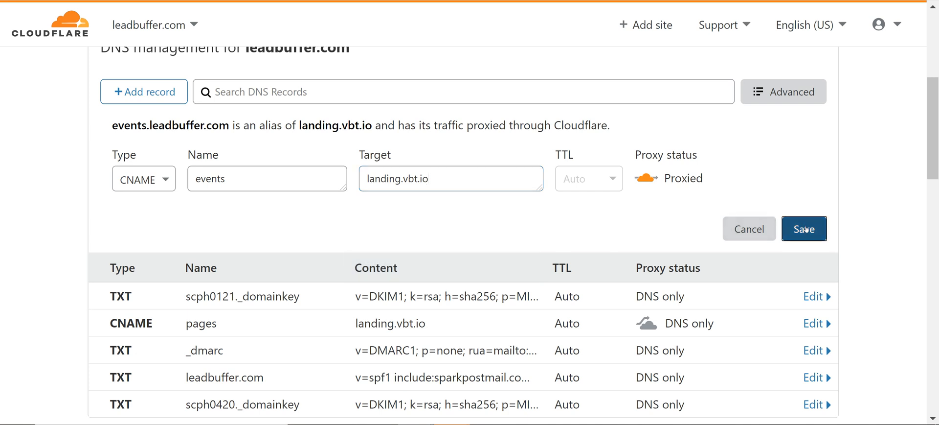
pyautogui.click(804, 227)
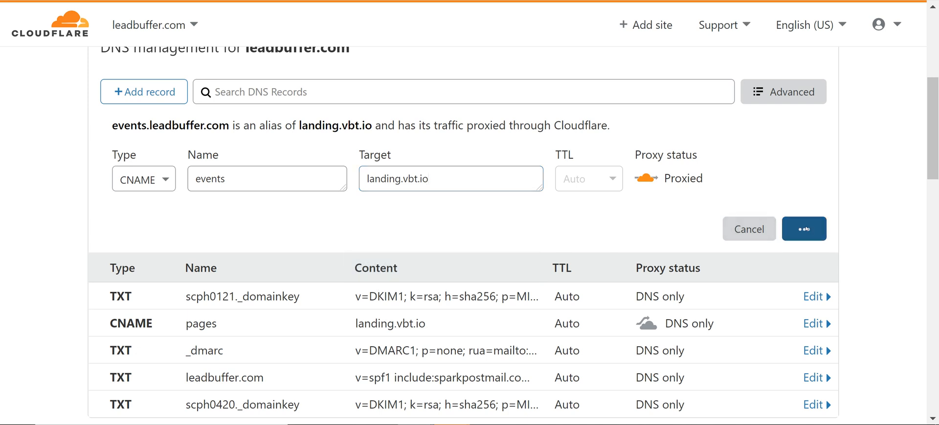
# Switch the events CNAME record to DNS only, save it, and return to VBOUT's domain list
pyautogui.click(804, 228)
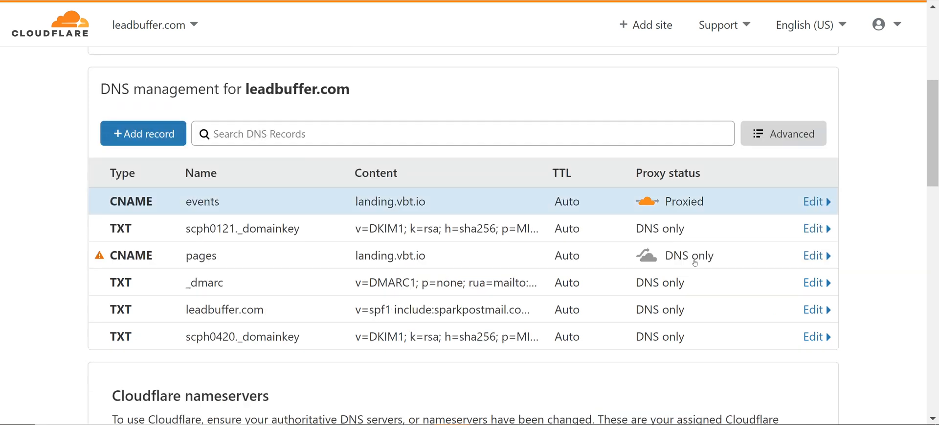
pyautogui.moveTo(635, 200)
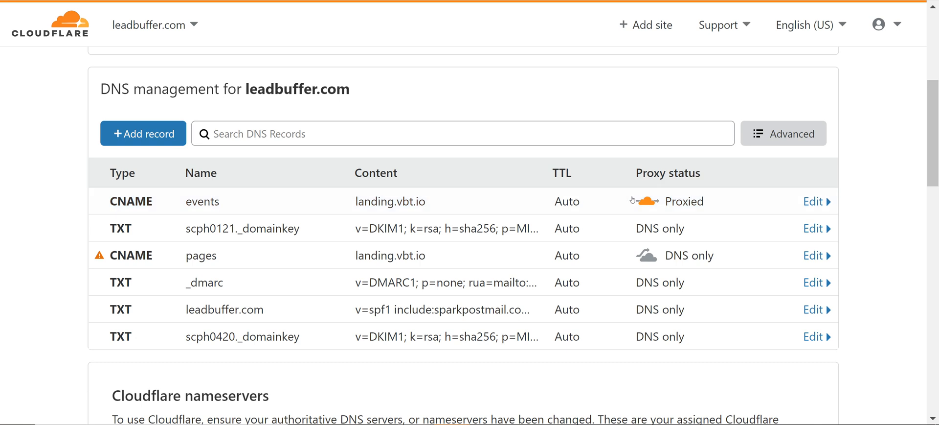
pyautogui.moveTo(597, 201)
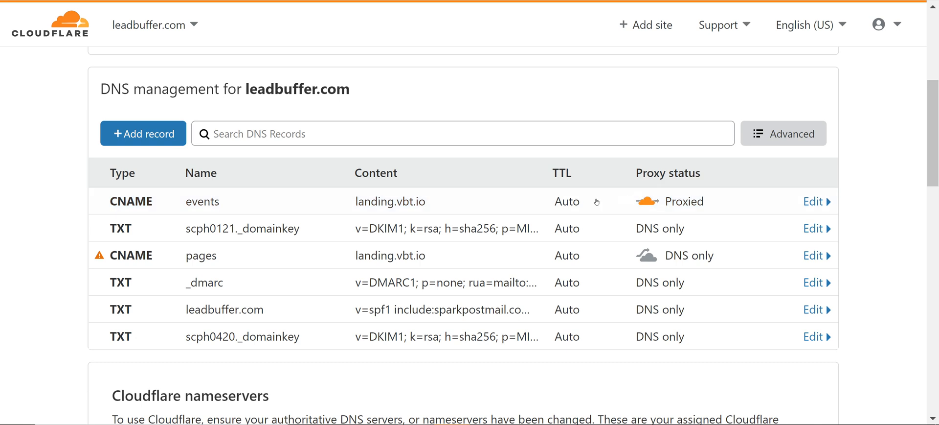
pyautogui.click(813, 200)
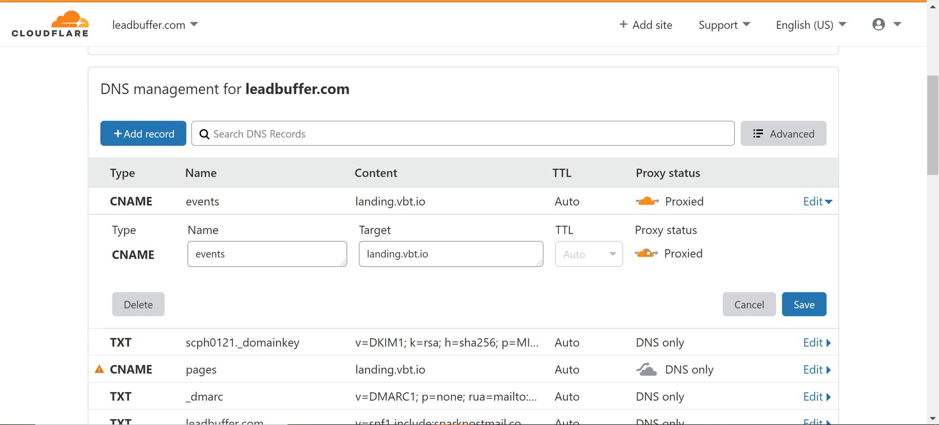
pyautogui.click(646, 252)
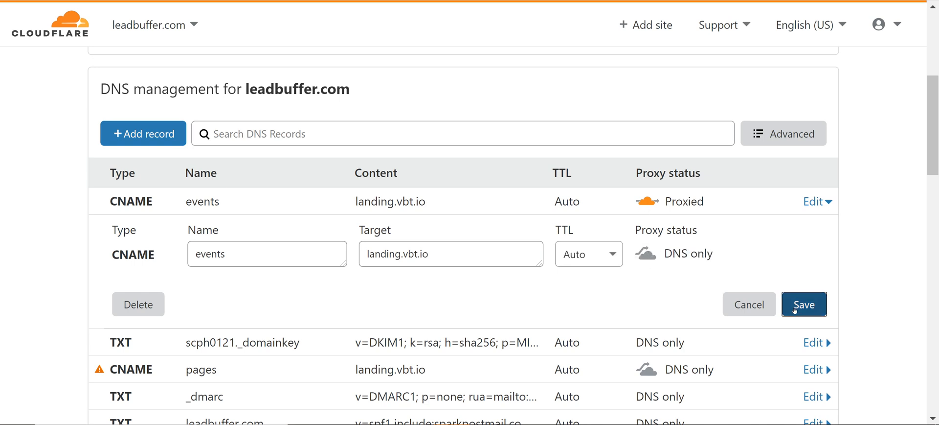
pyautogui.click(804, 305)
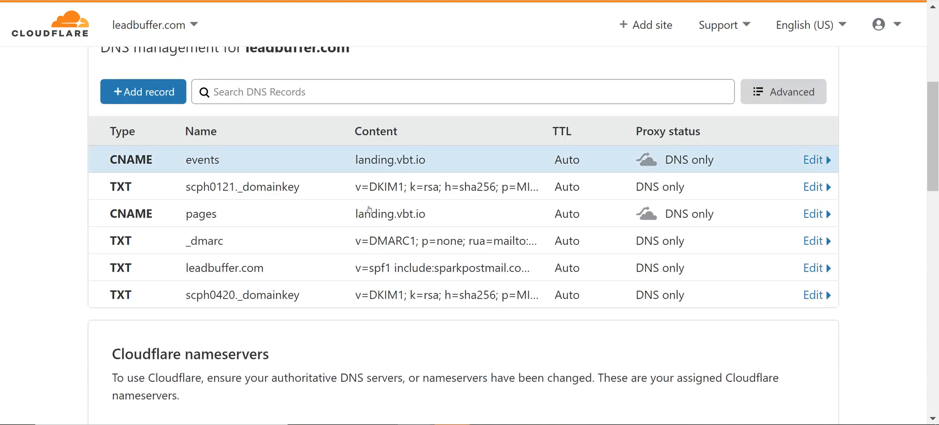
pyautogui.moveTo(369, 210)
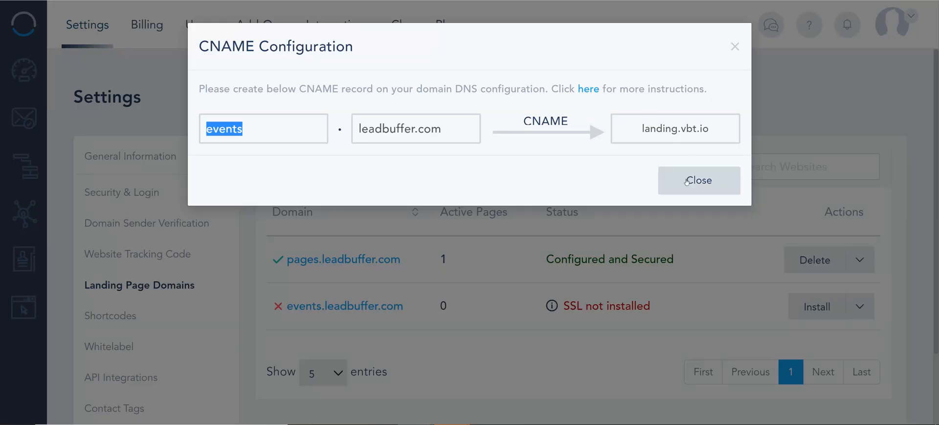
pyautogui.click(698, 180)
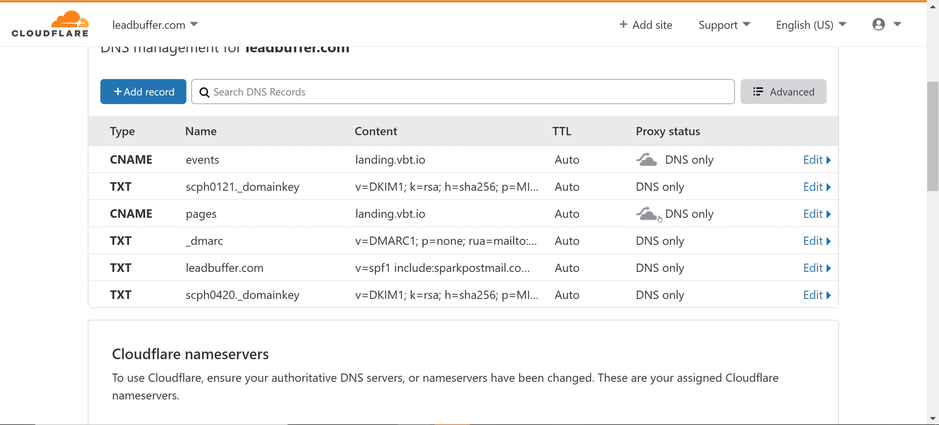
pyautogui.moveTo(176, 255)
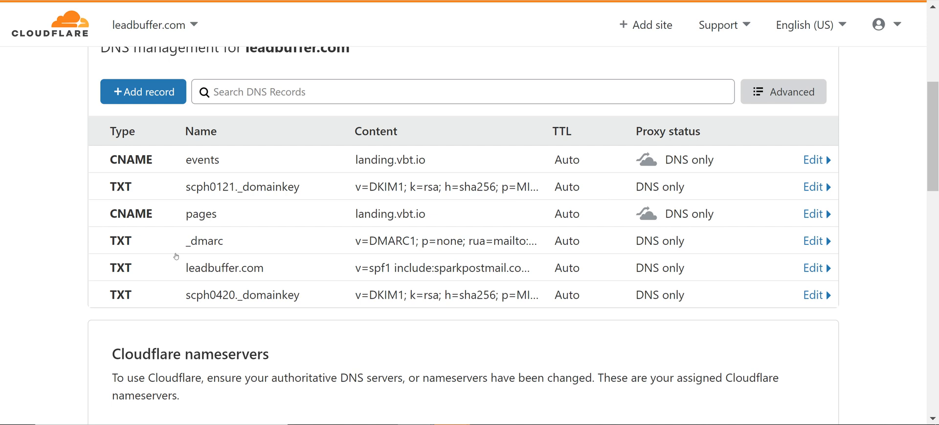
pyautogui.moveTo(567, 186)
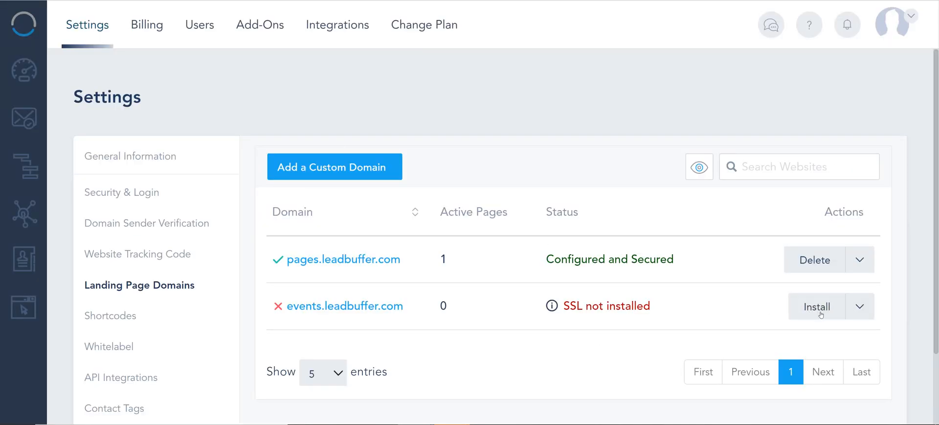
# Install SSL for events.leadbuffer.com and return to the Landing Pages list
pyautogui.click(816, 306)
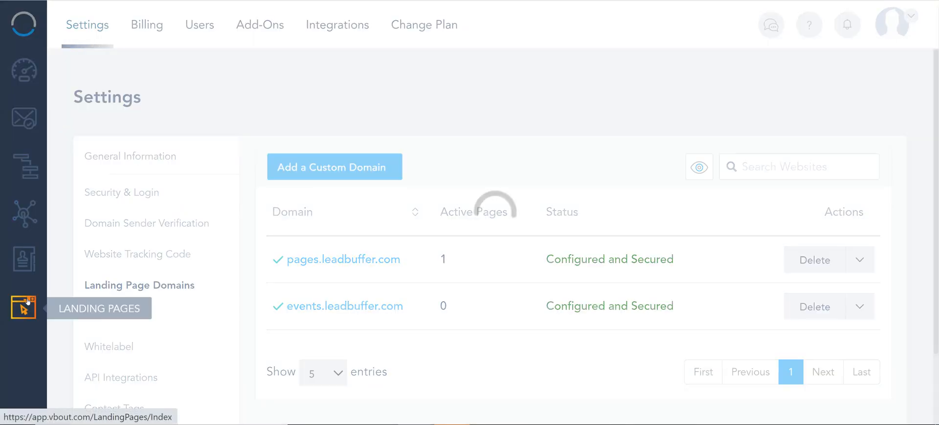
pyautogui.click(22, 307)
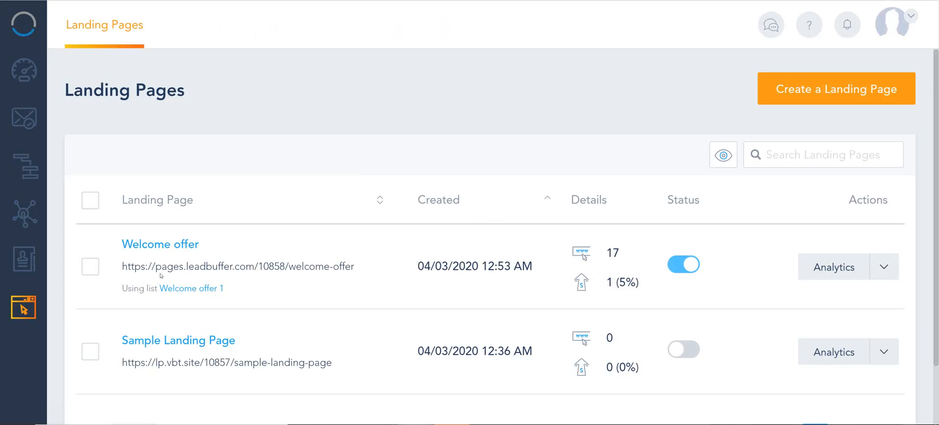